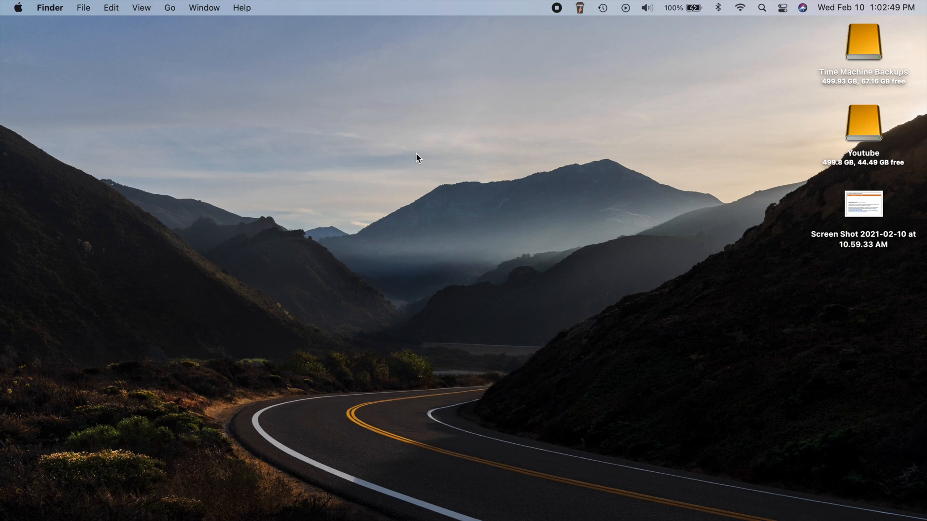
pyautogui.moveTo(336, 172)
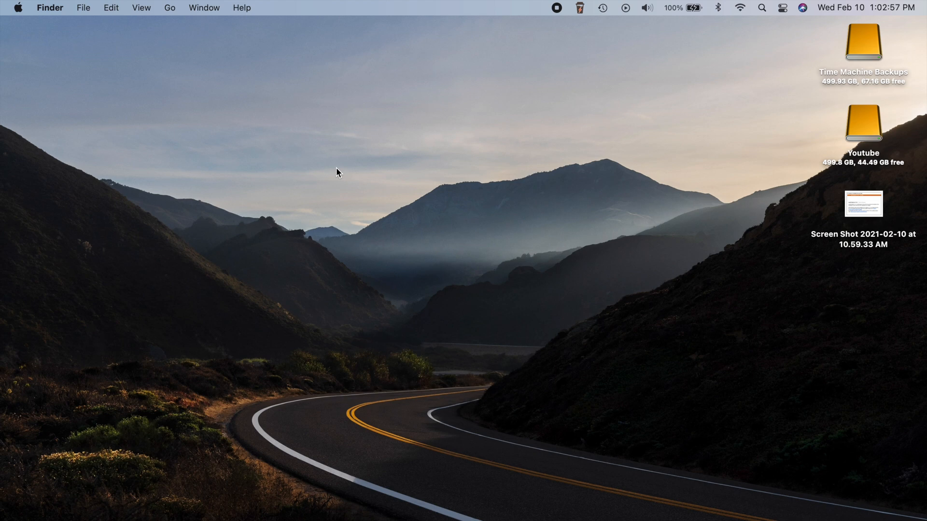
pyautogui.moveTo(408, 160)
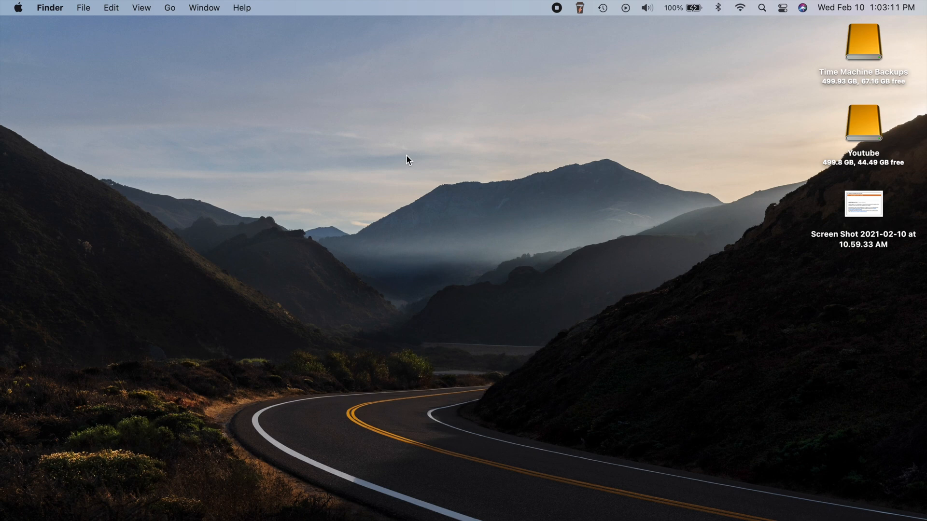
pyautogui.moveTo(402, 172)
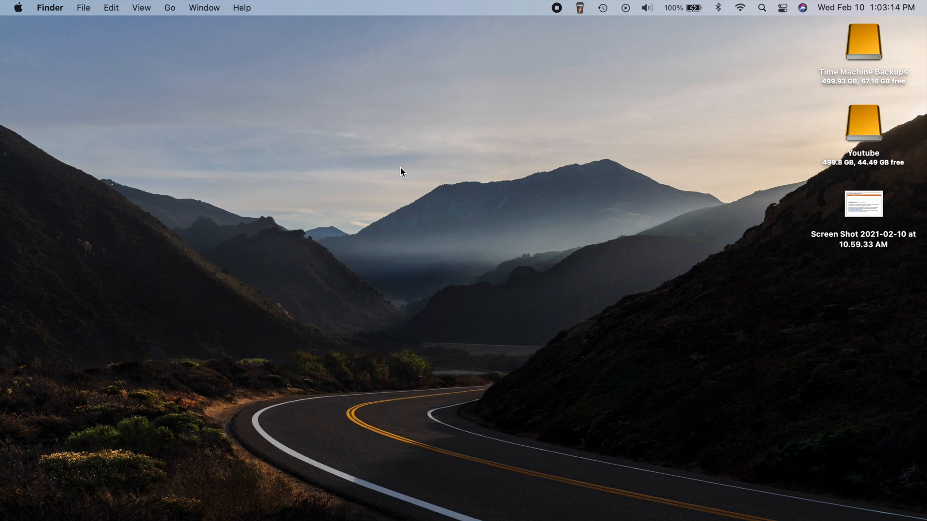
pyautogui.moveTo(531, 173)
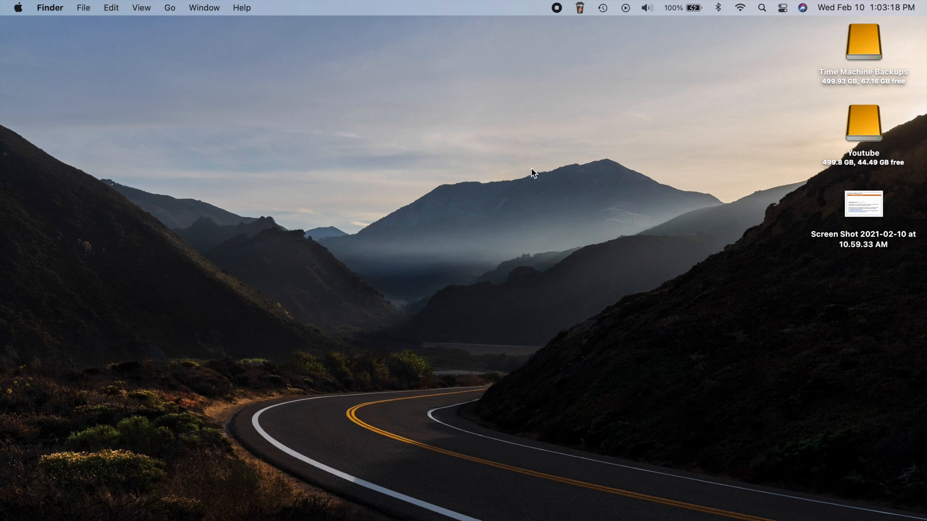
pyautogui.moveTo(585, 166)
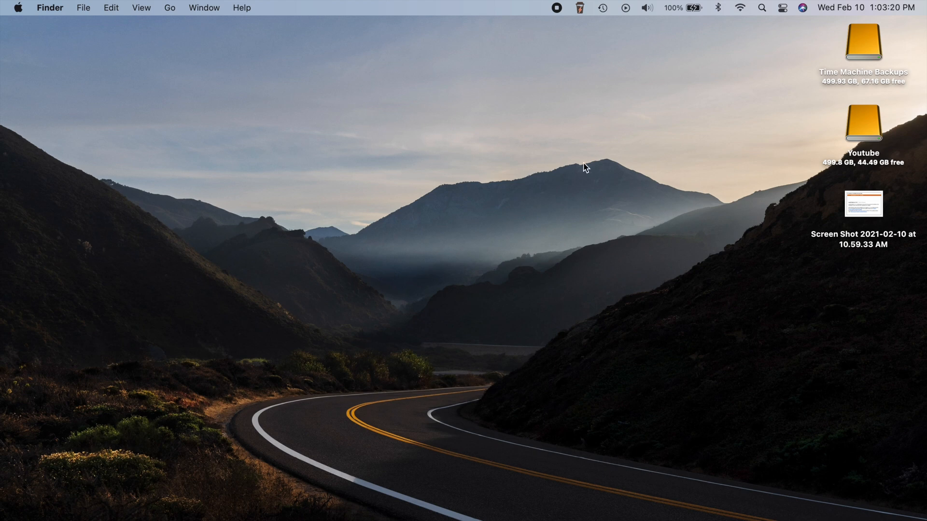
pyautogui.moveTo(467, 148)
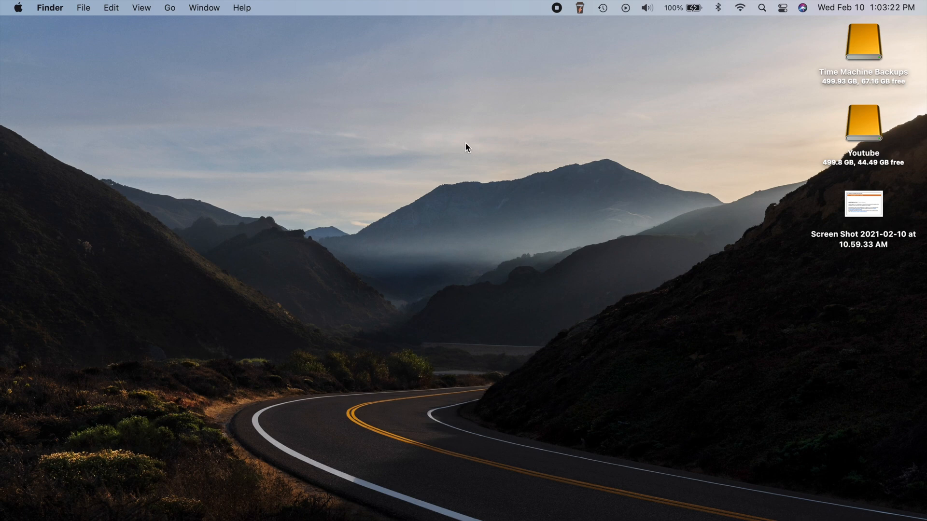
pyautogui.moveTo(400, 144)
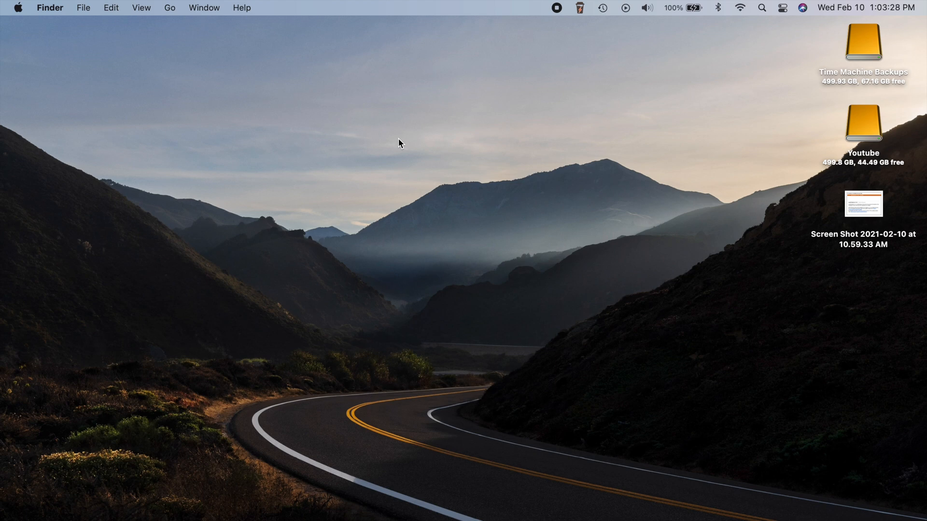
pyautogui.moveTo(417, 173)
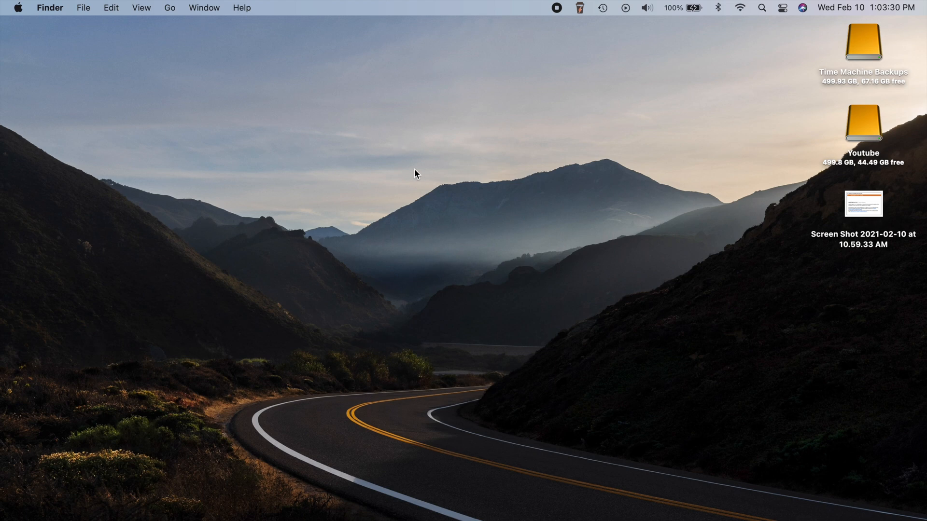
pyautogui.moveTo(440, 230)
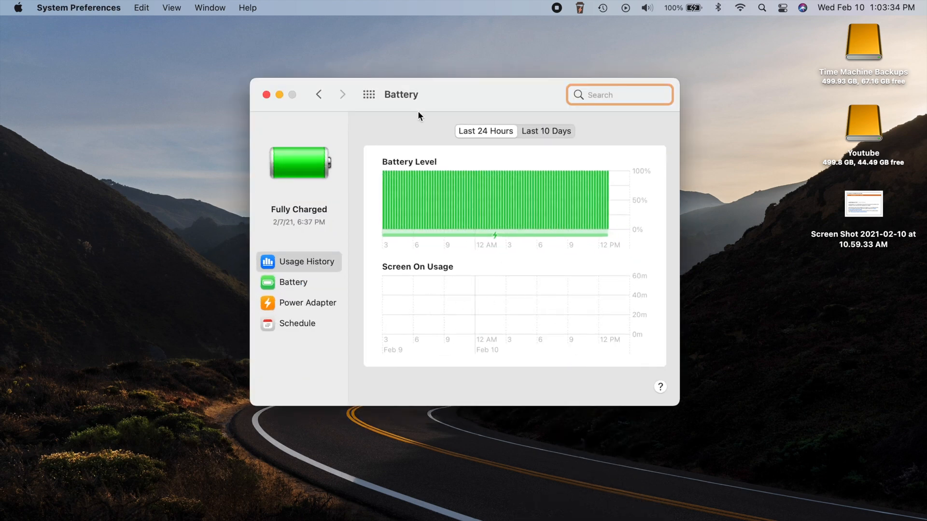
pyautogui.moveTo(441, 112)
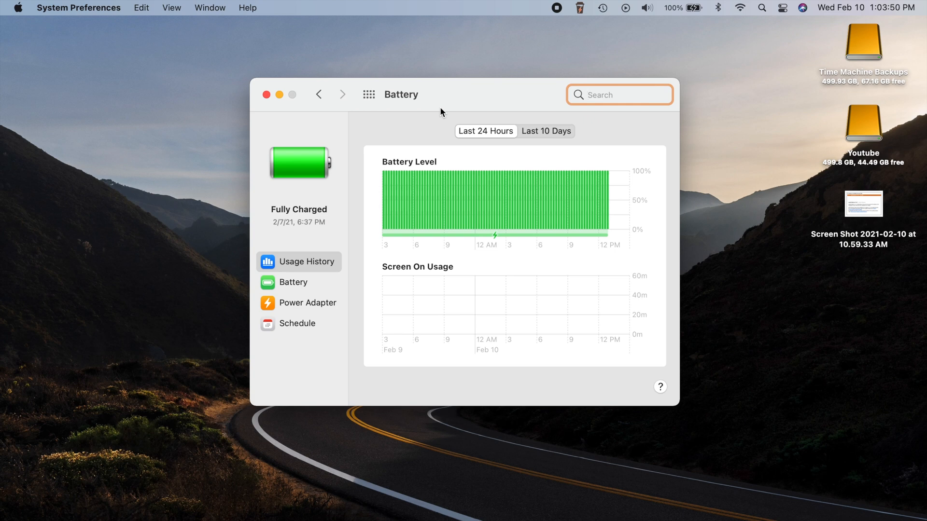
pyautogui.moveTo(354, 125)
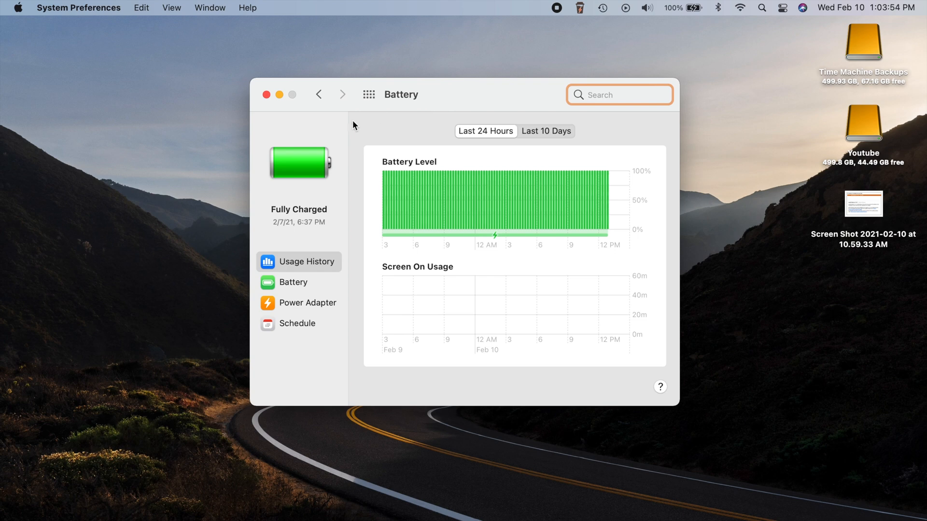
pyautogui.moveTo(467, 90)
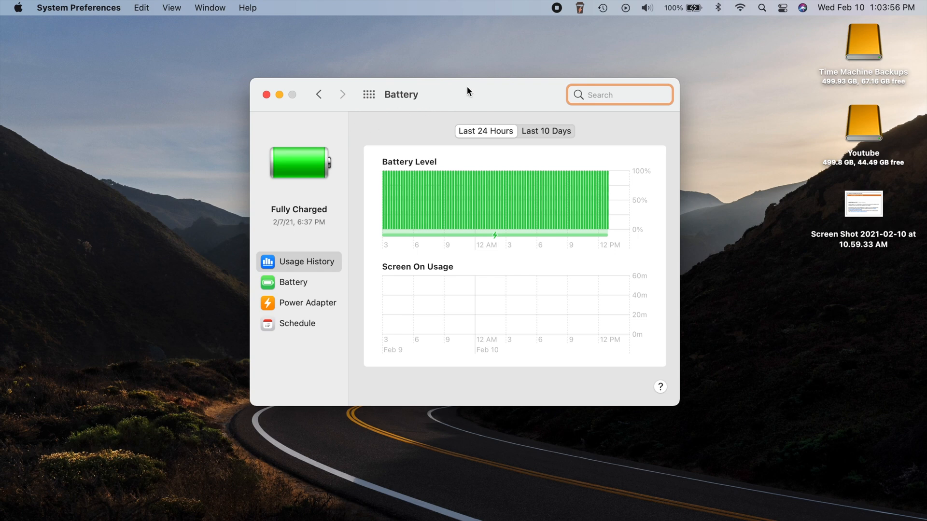
pyautogui.moveTo(181, 162)
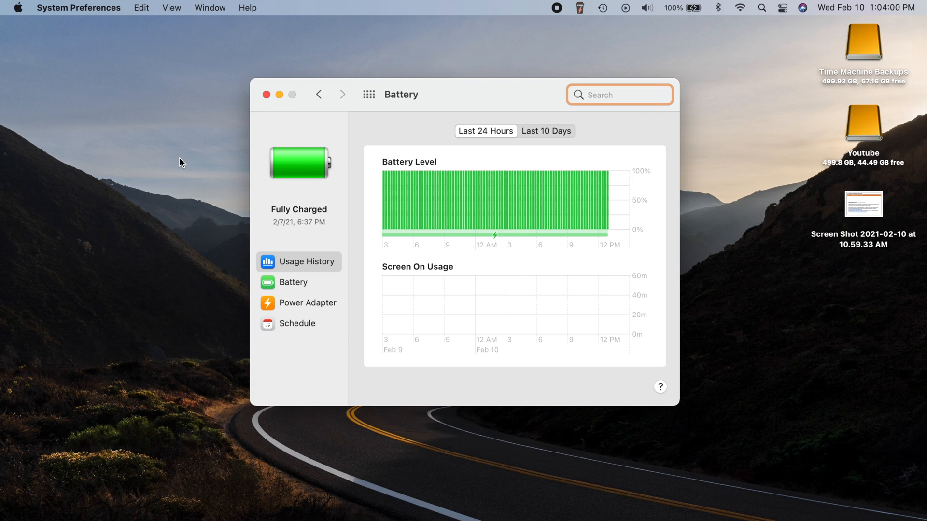
pyautogui.moveTo(392, 124)
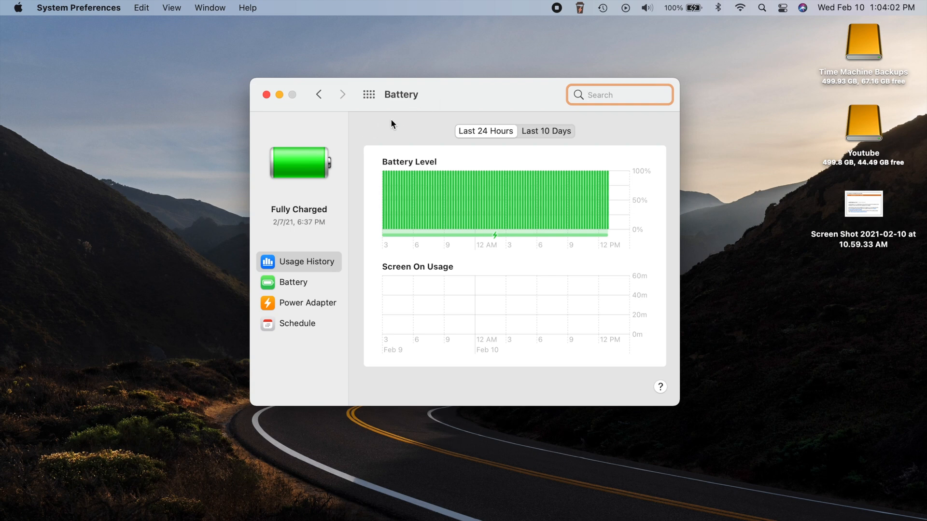
# Step: Switch from the Battery preferences to Apple's macOS Big Sur 11.2.1 security content page in Safari
pyautogui.click(266, 93)
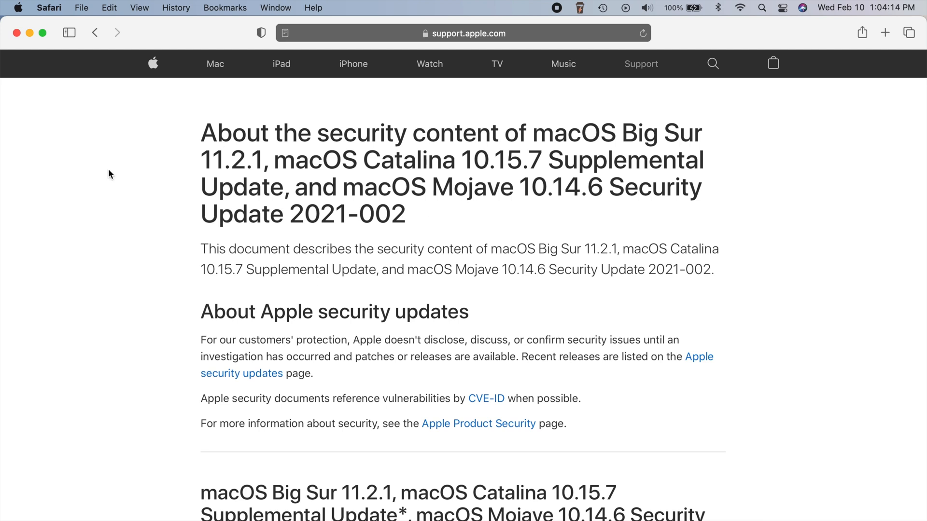
pyautogui.moveTo(126, 264)
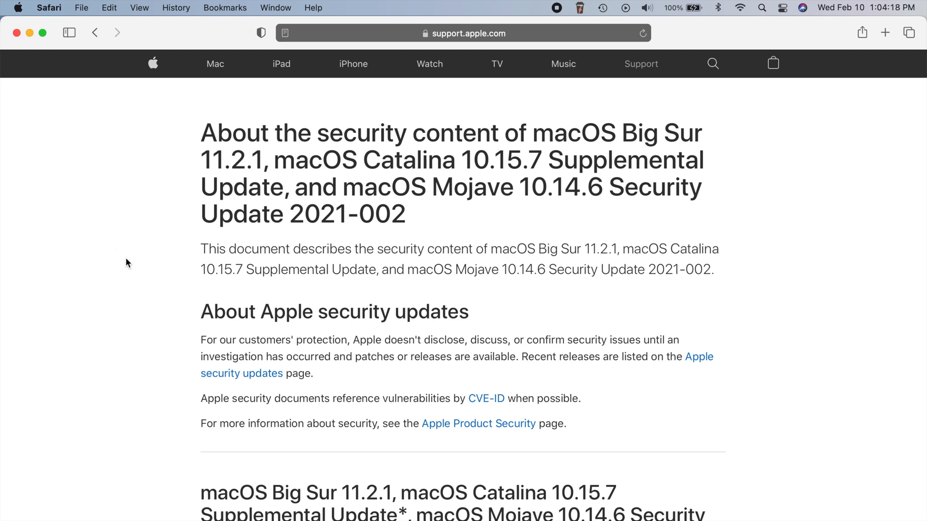
pyautogui.moveTo(544, 142)
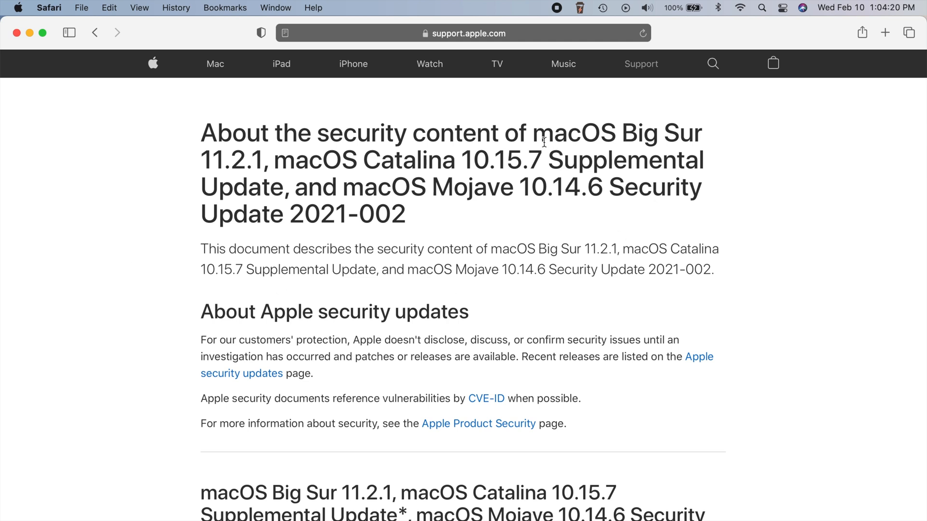
pyautogui.moveTo(291, 167)
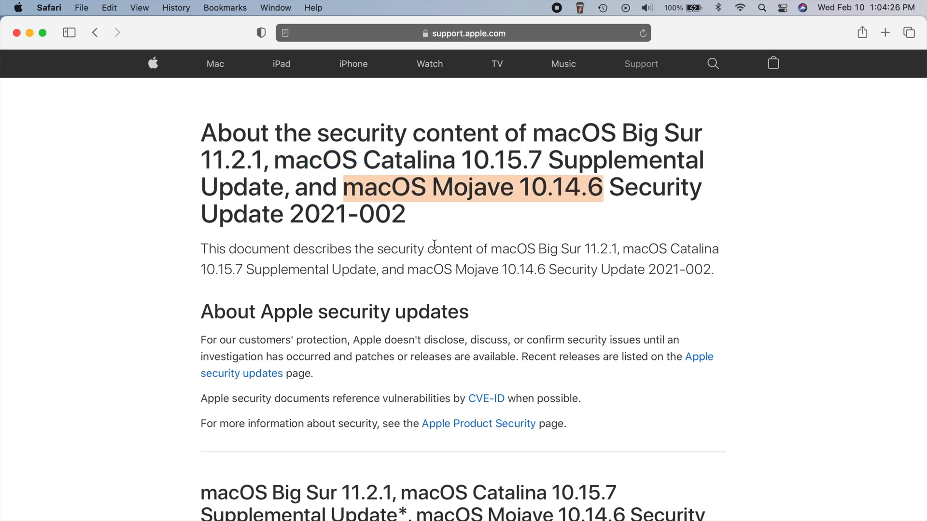
pyautogui.moveTo(463, 222)
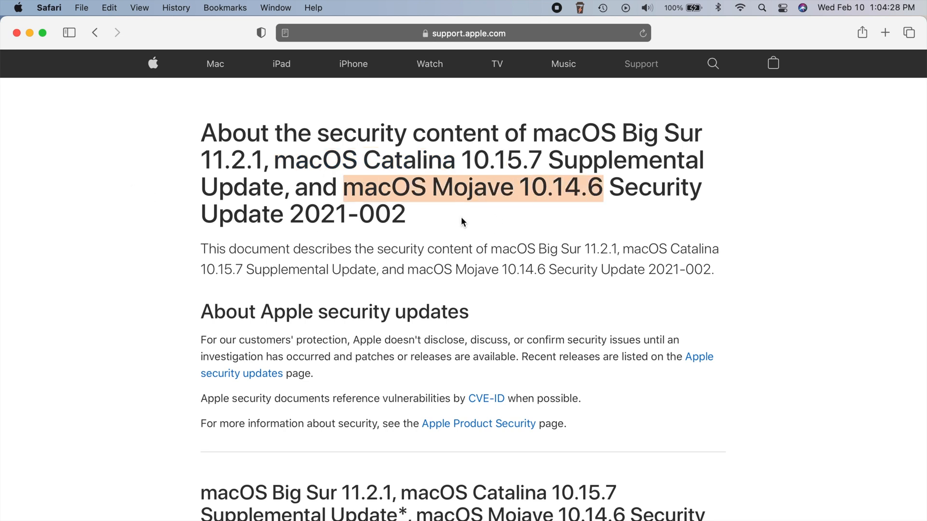
pyautogui.moveTo(352, 166)
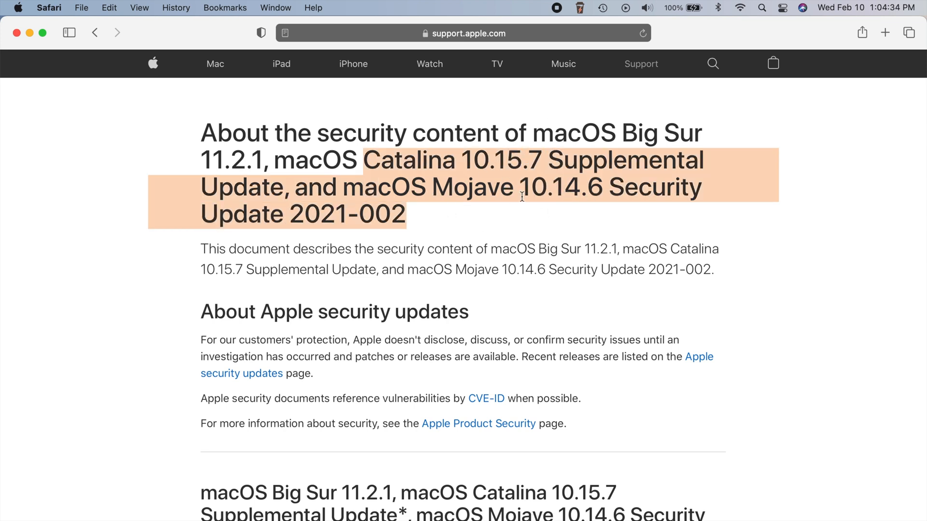
# Step: Scroll to the Intel Graphics Driver entries, highlight the first impact statement, then clear the selection
pyautogui.scroll(-3)
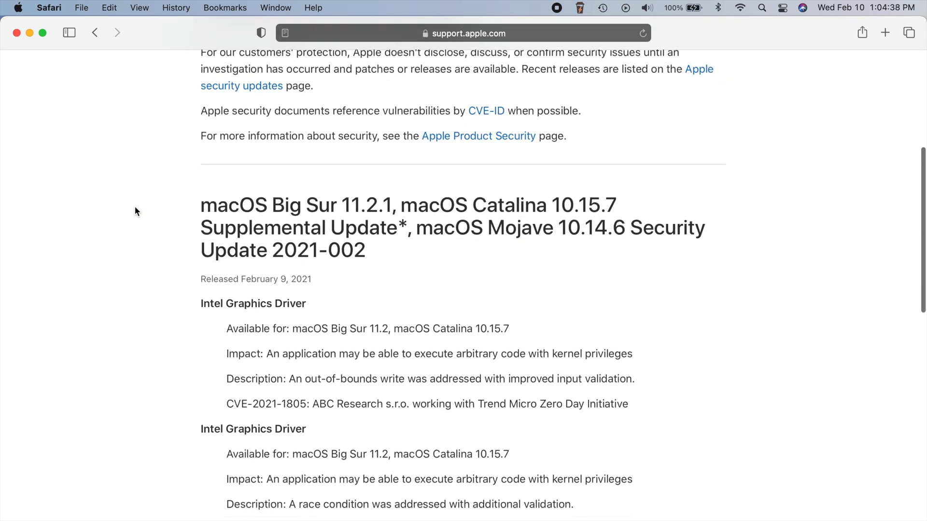
pyautogui.scroll(-3)
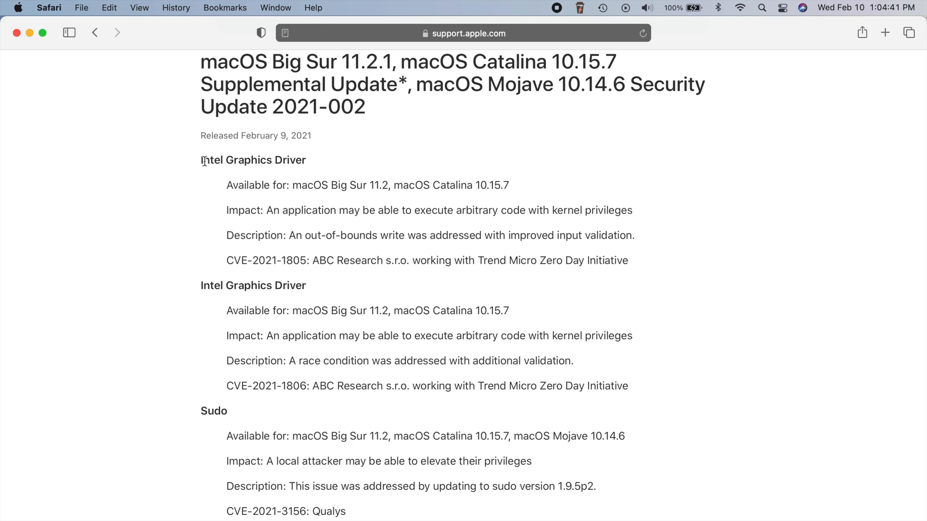
pyautogui.doubleClick(253, 159)
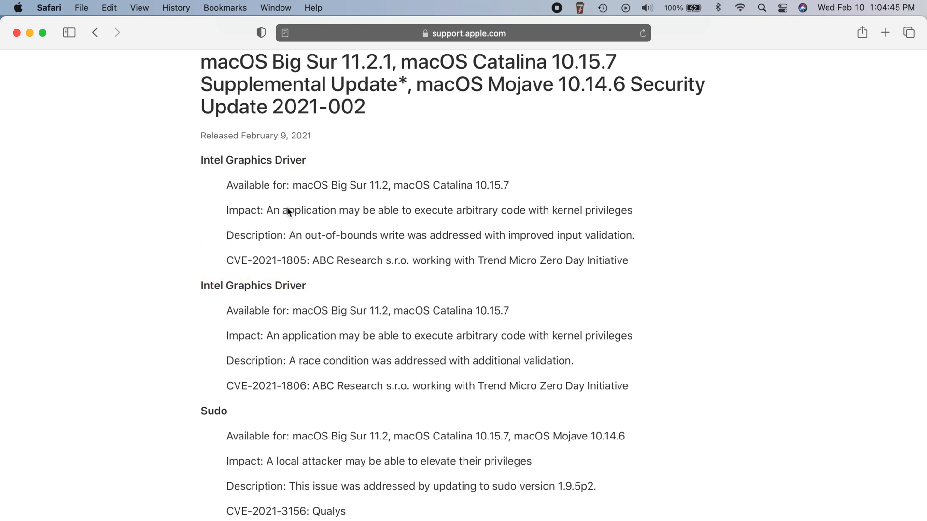
pyautogui.doubleClick(280, 210)
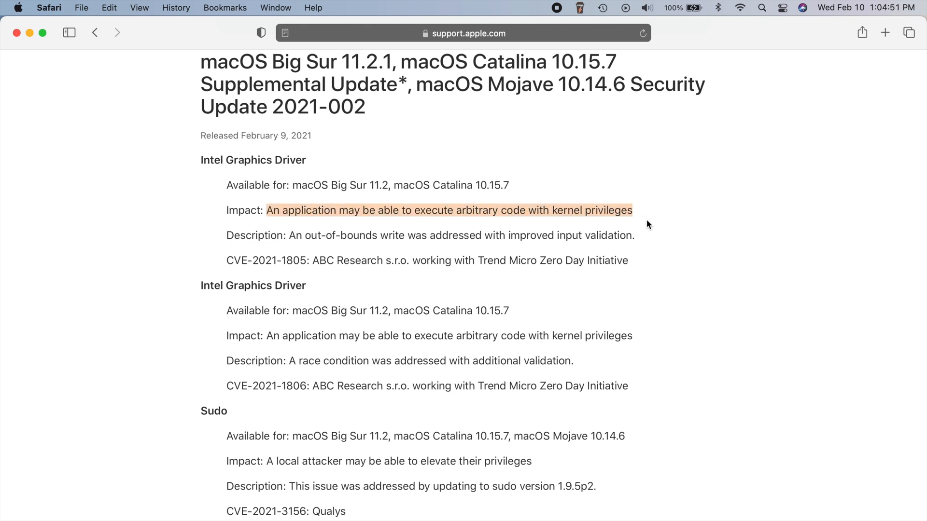
pyautogui.moveTo(220, 165)
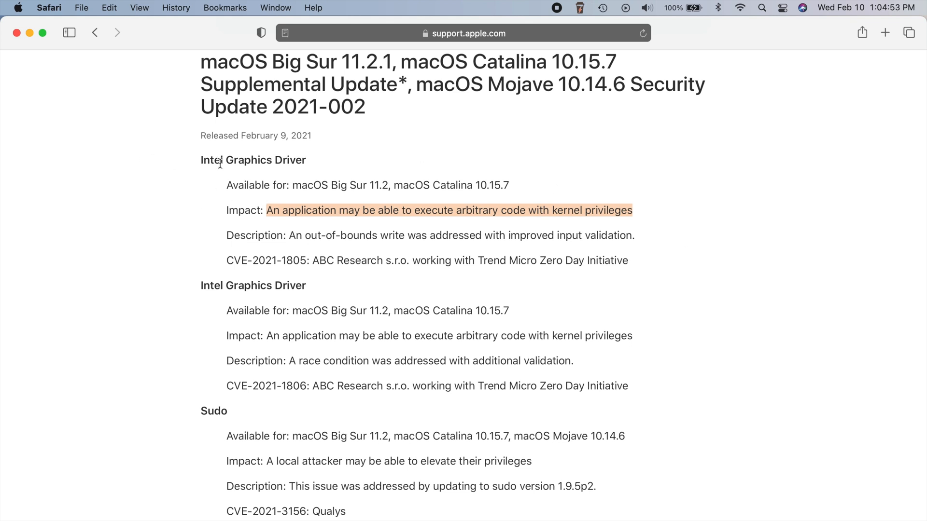
pyautogui.click(171, 291)
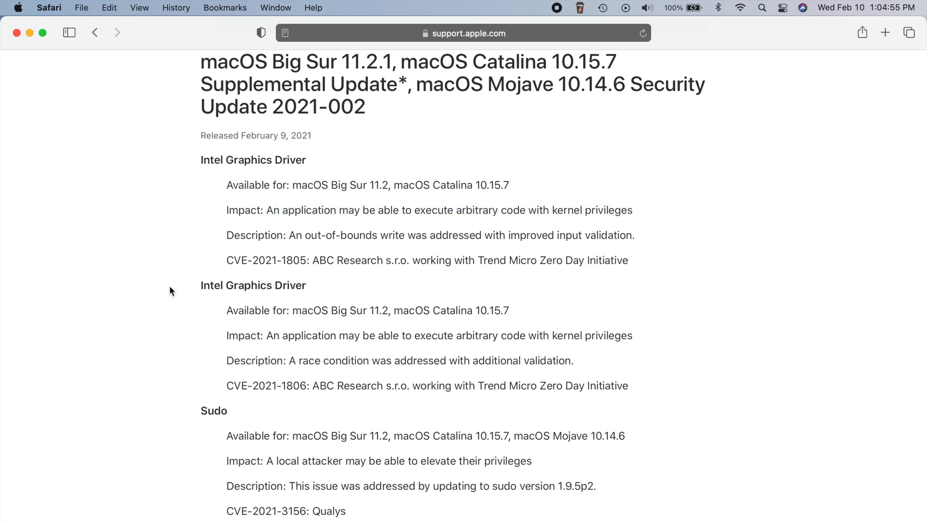
pyautogui.moveTo(346, 184)
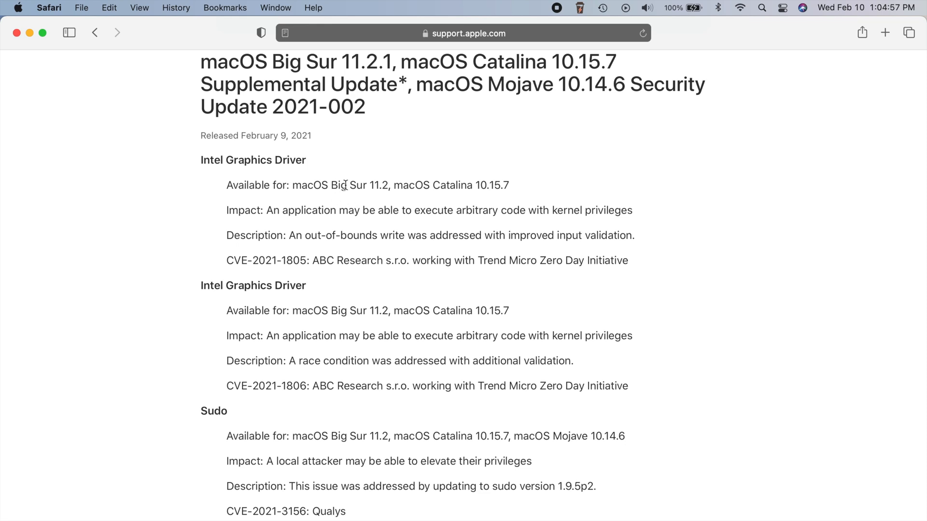
pyautogui.moveTo(396, 212)
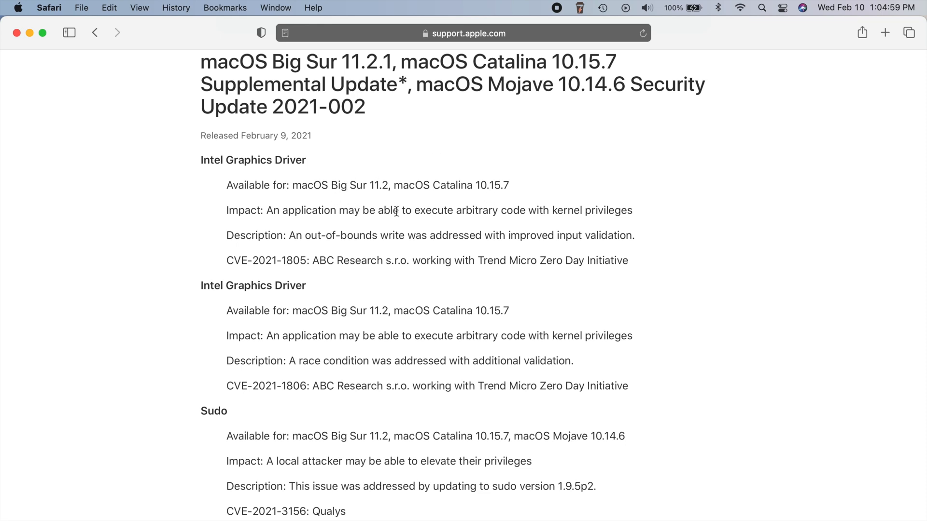
# Step: Read through the Sudo entry, selecting and clearing its impact and 'Available for' text
pyautogui.scroll(-3)
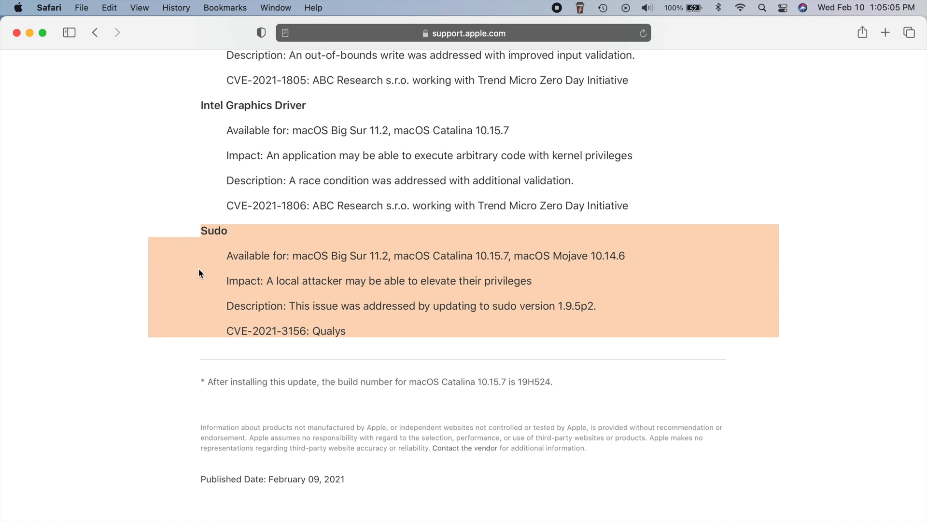
pyautogui.click(190, 263)
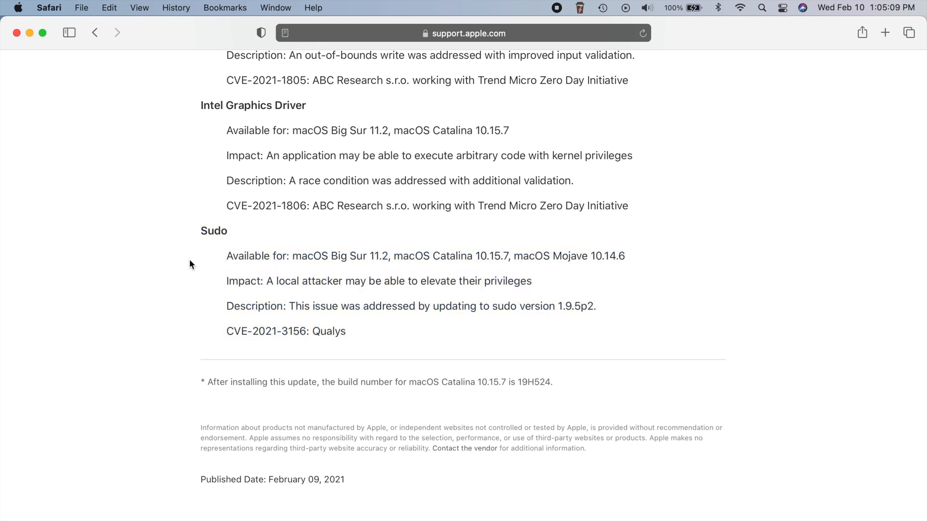
pyautogui.moveTo(174, 290)
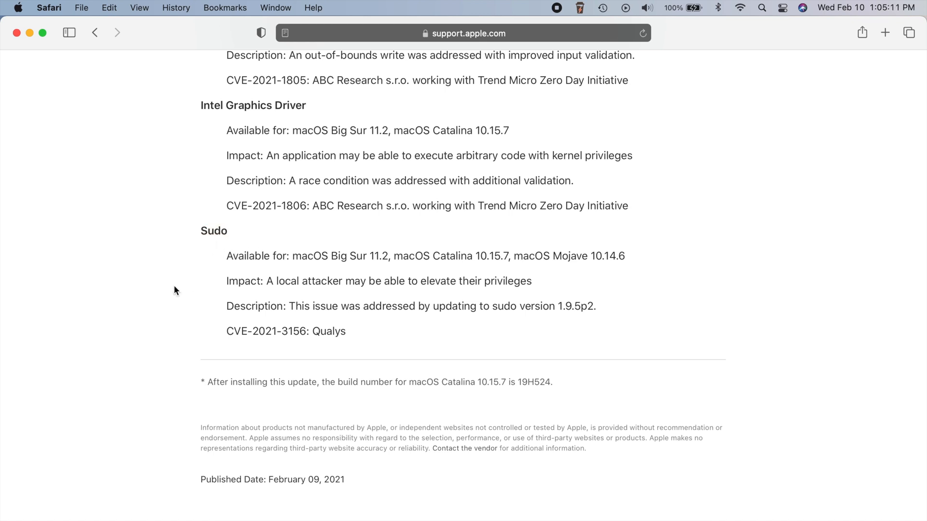
pyautogui.moveTo(266, 283)
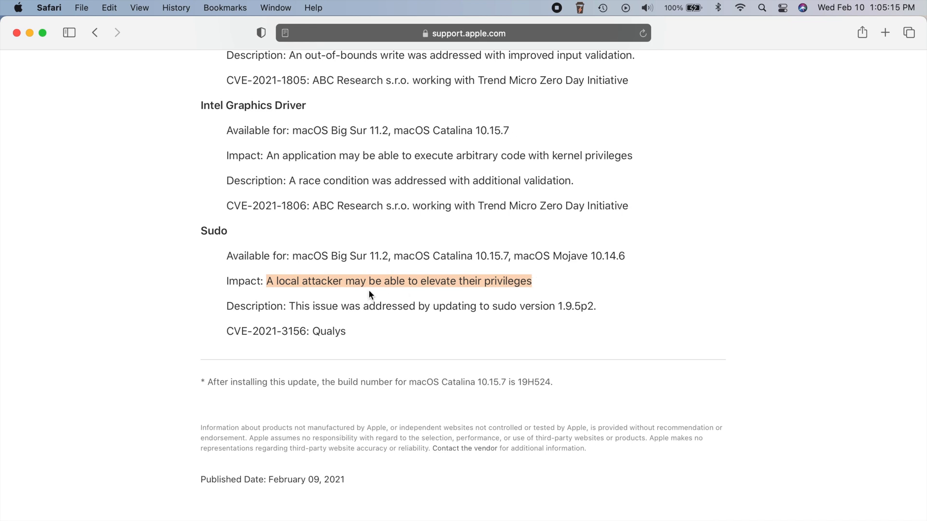
pyautogui.moveTo(578, 291)
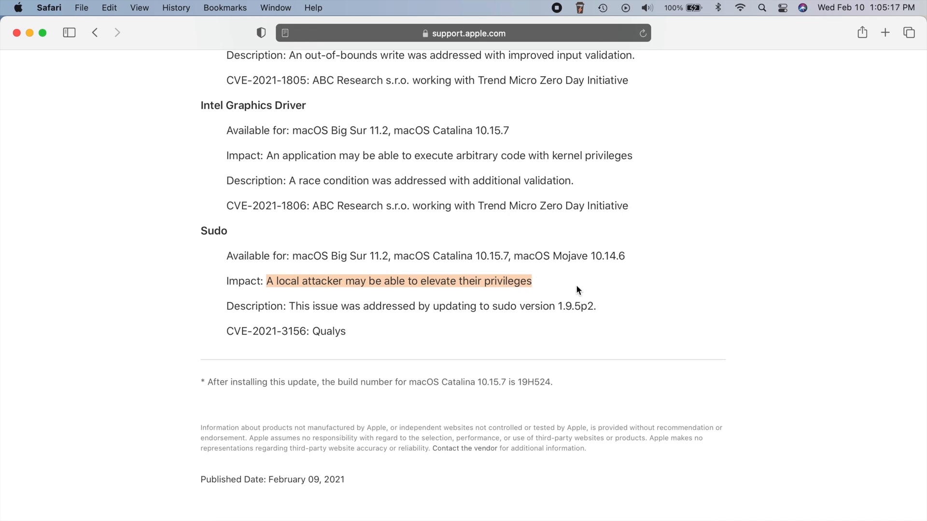
pyautogui.click(554, 281)
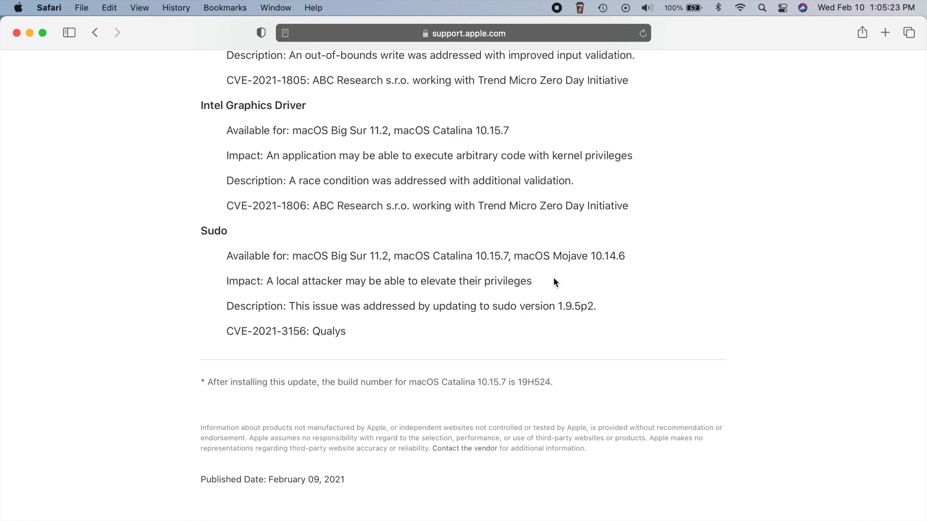
pyautogui.moveTo(373, 335)
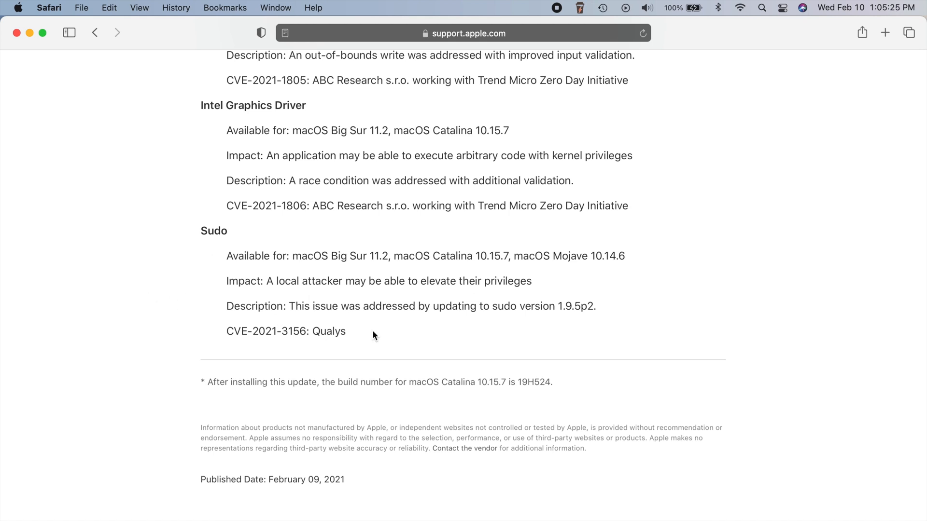
pyautogui.moveTo(432, 338)
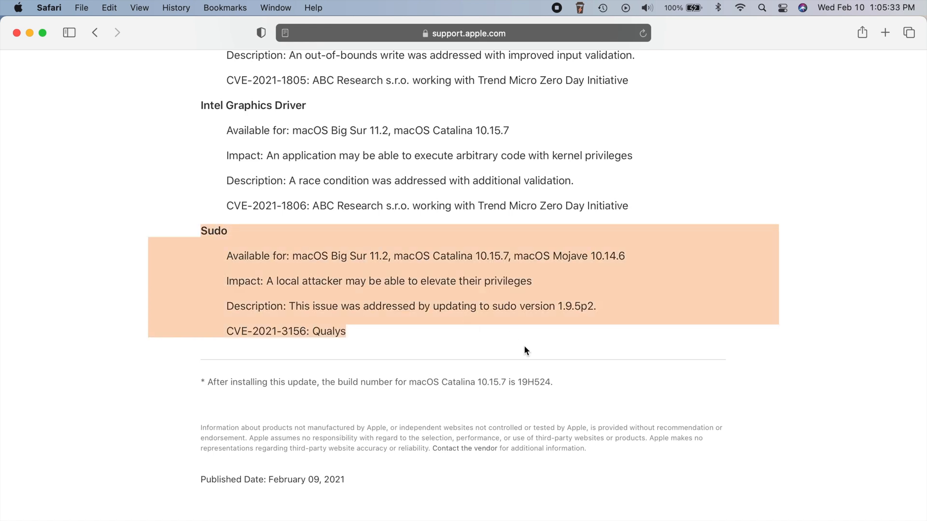
pyautogui.click(291, 256)
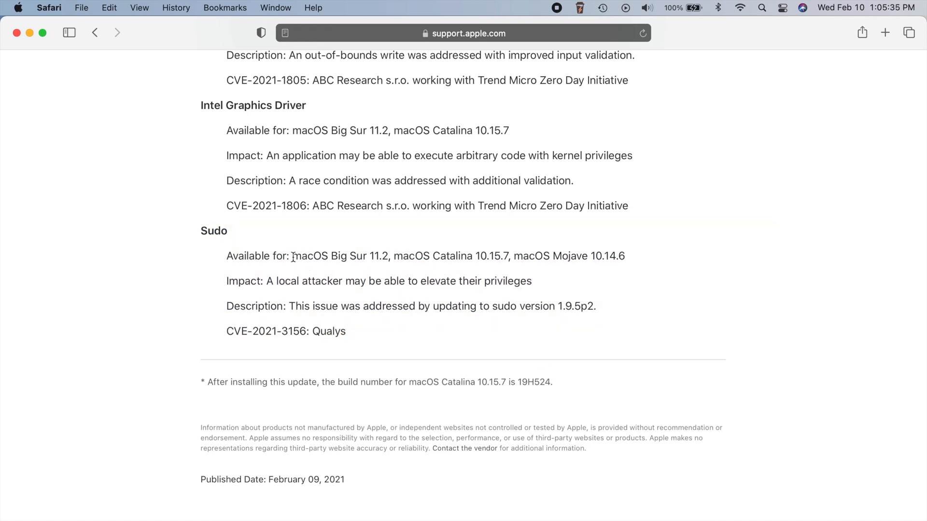
pyautogui.doubleClick(258, 256)
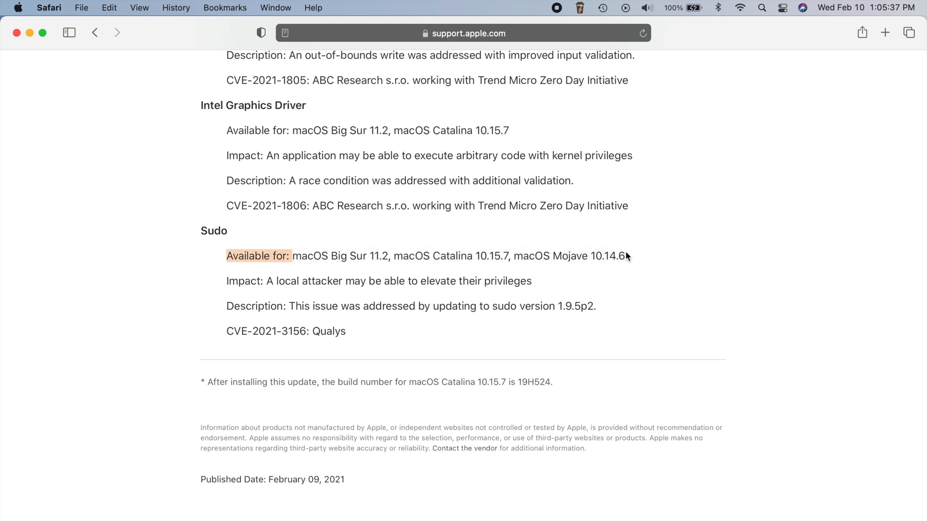
pyautogui.moveTo(678, 312)
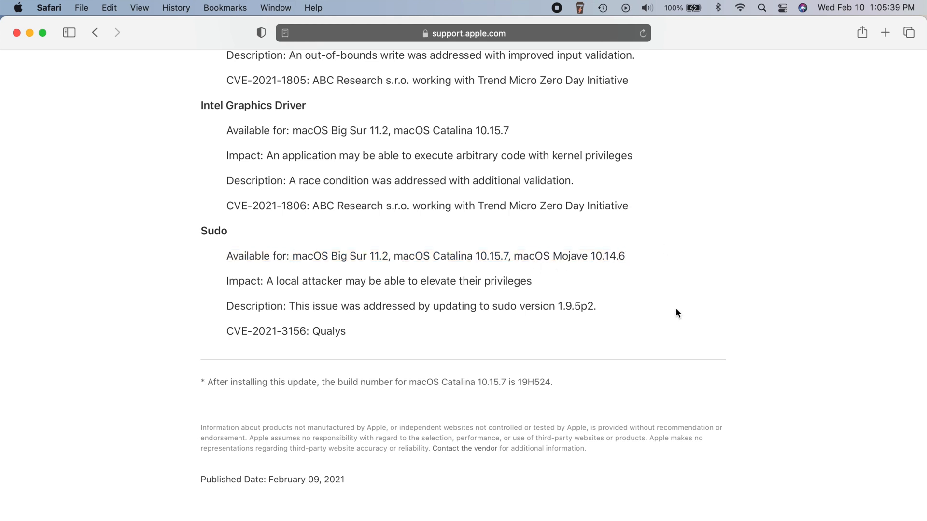
pyautogui.moveTo(82, 75)
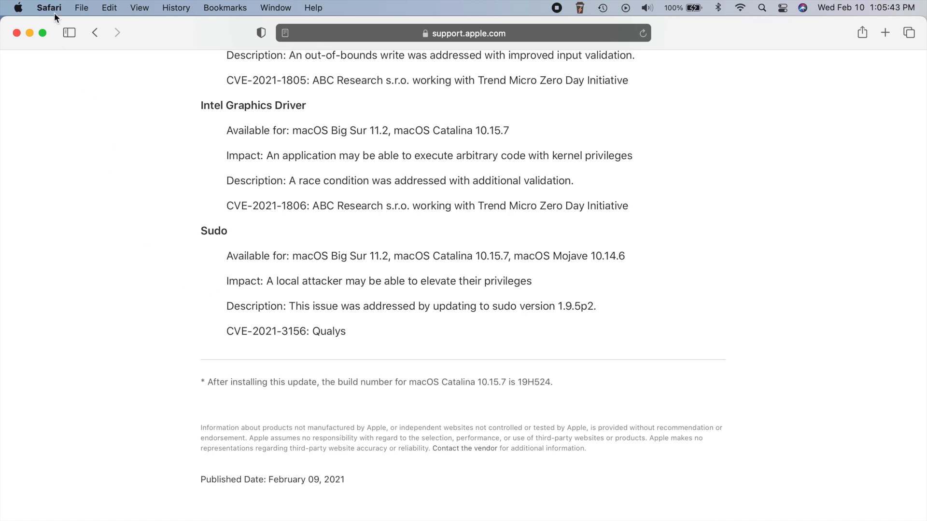
# Step: Hide Safari from its menu so the Finder desktop is showing
pyautogui.click(49, 8)
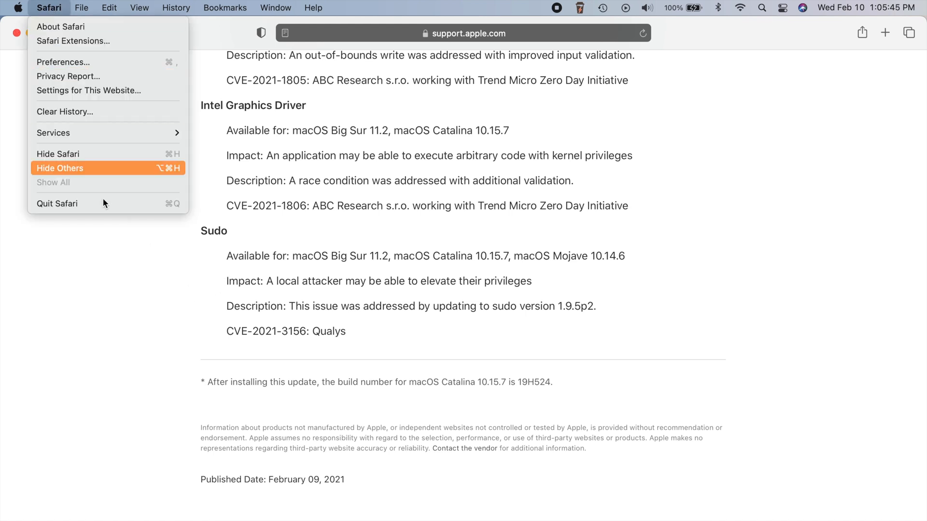
pyautogui.click(59, 168)
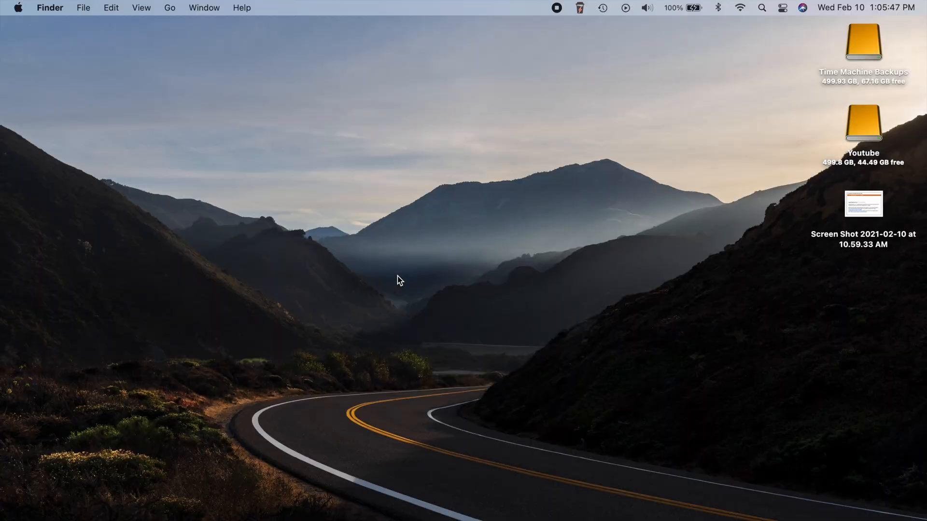
pyautogui.moveTo(543, 64)
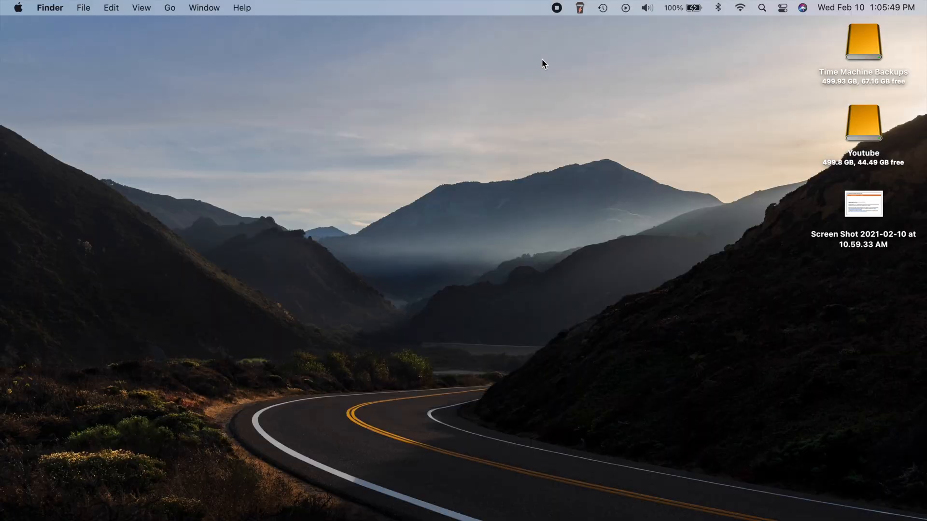
pyautogui.moveTo(505, 105)
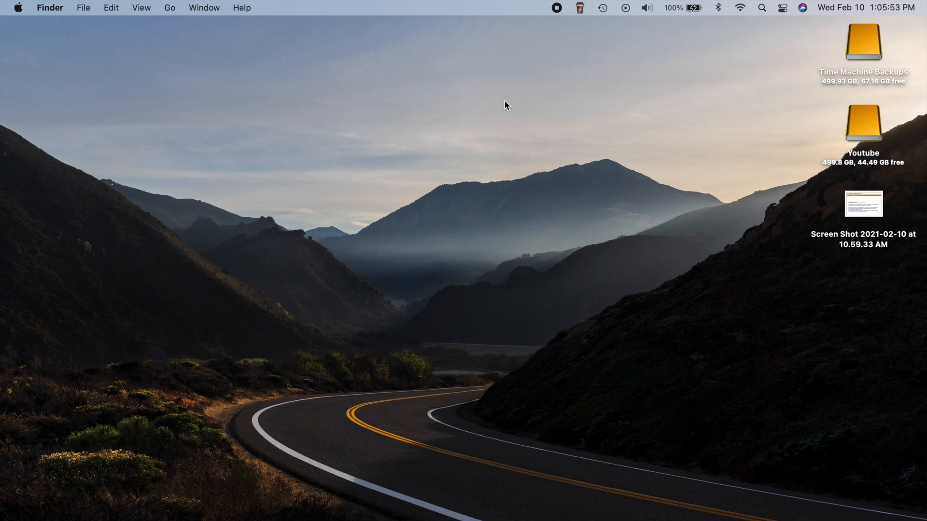
pyautogui.moveTo(453, 148)
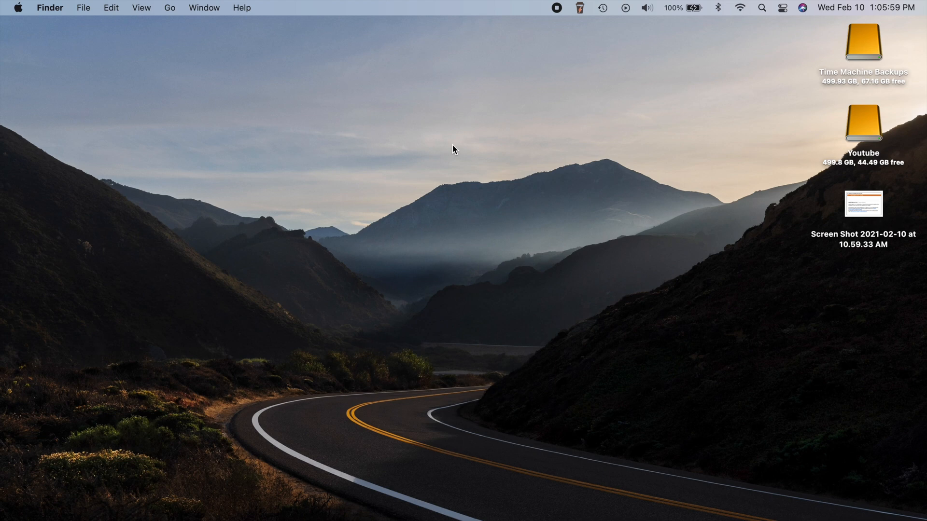
pyautogui.moveTo(371, 89)
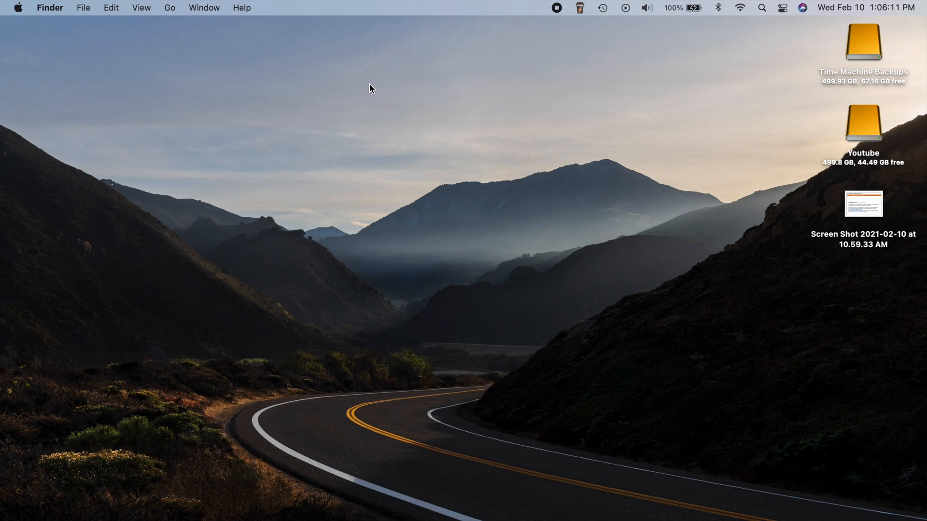
pyautogui.moveTo(428, 116)
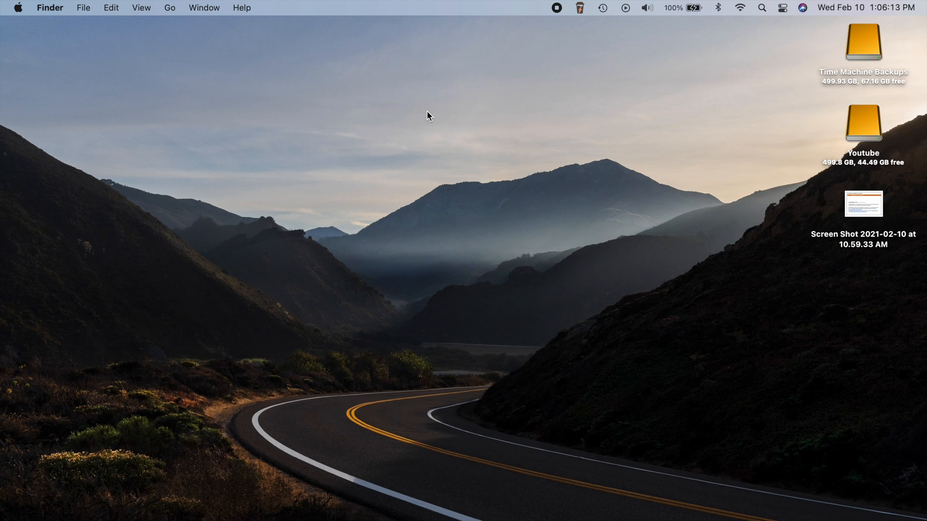
pyautogui.moveTo(449, 114)
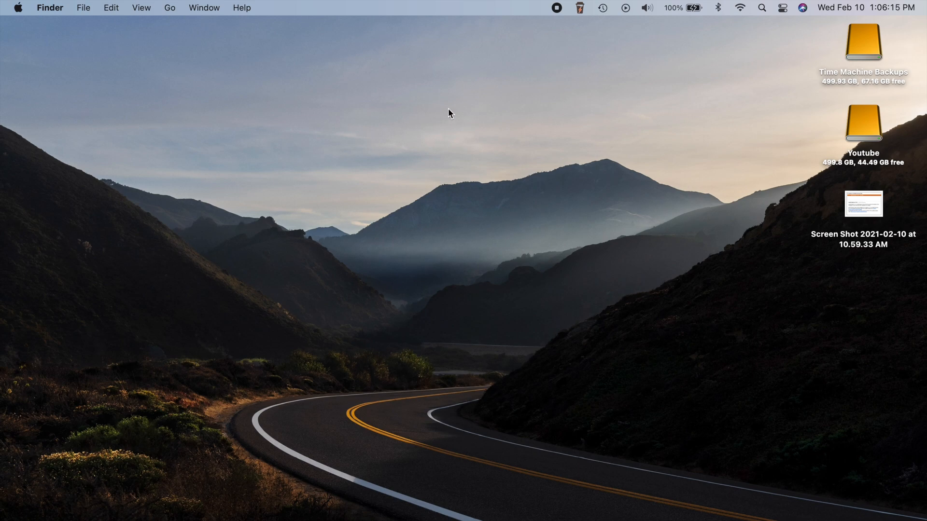